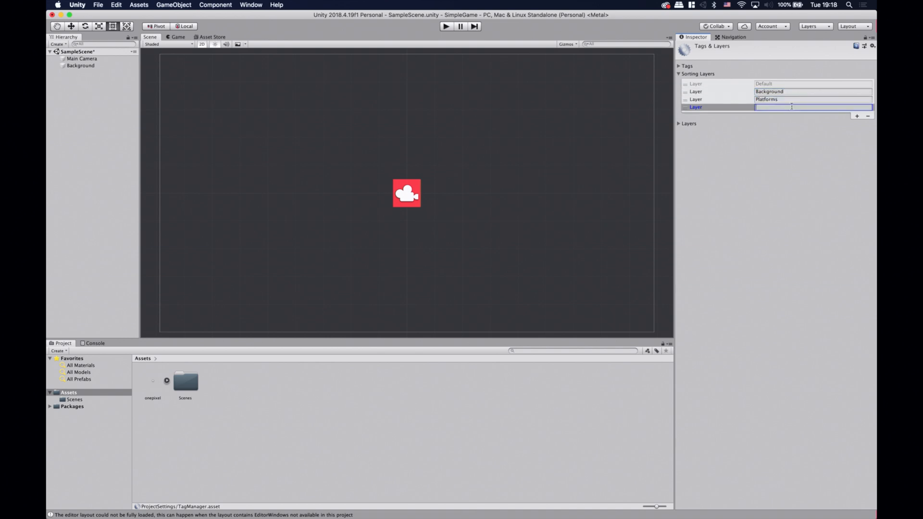
Step: Name the new third sorting layer 'Zones'
type("Zones")
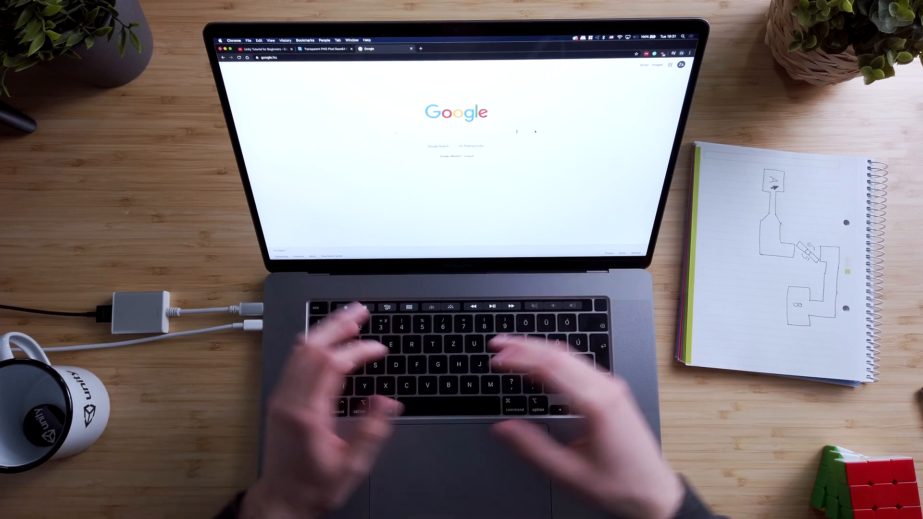
Step: Search Google for the Unity mouse-over-sprite question and read down to the replies
type("unity")
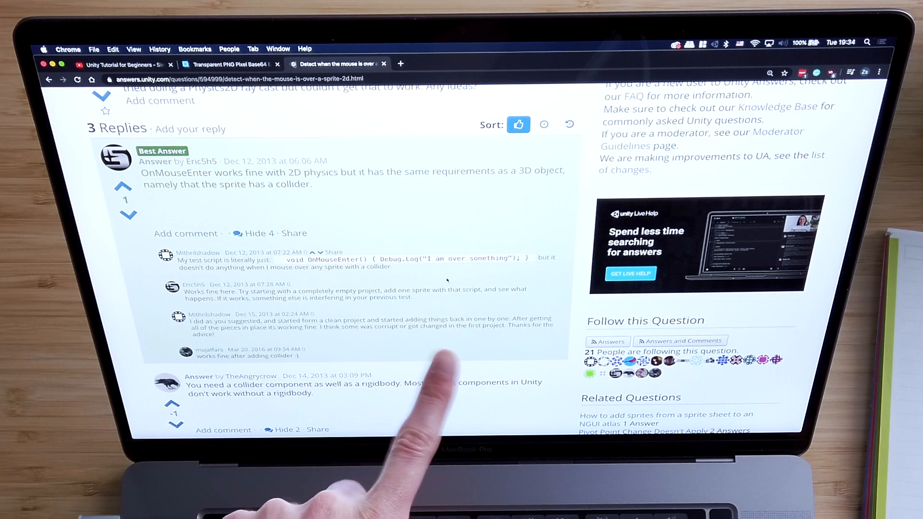
scroll("down", 3)
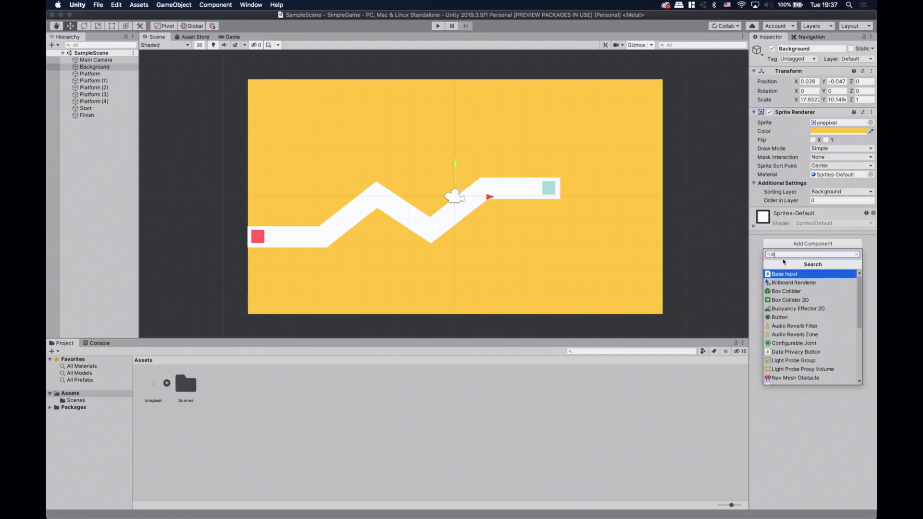
Step: Add a Box Collider 2D component to the Background object
left_click(789, 301)
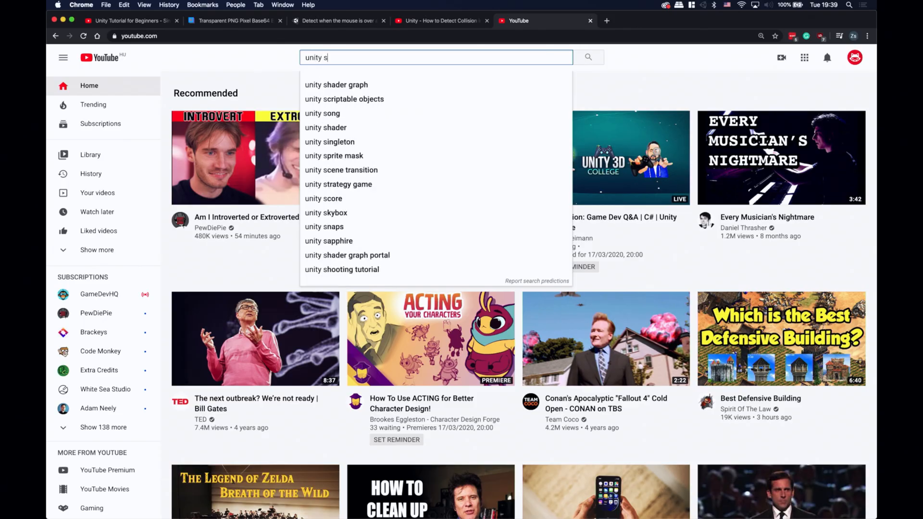
Step: Search YouTube for 'unity script basic' and choose Unity C# Scripting Basics in One Hour
key("Enter")
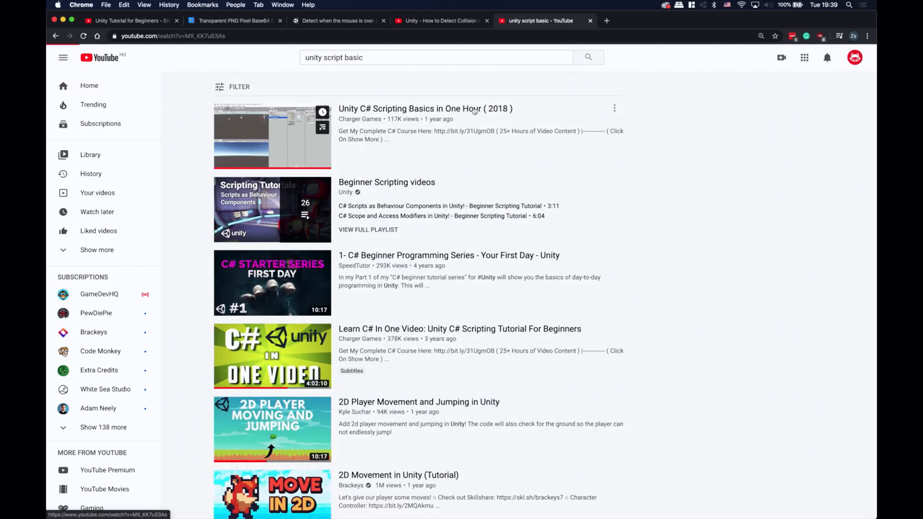
left_click(422, 109)
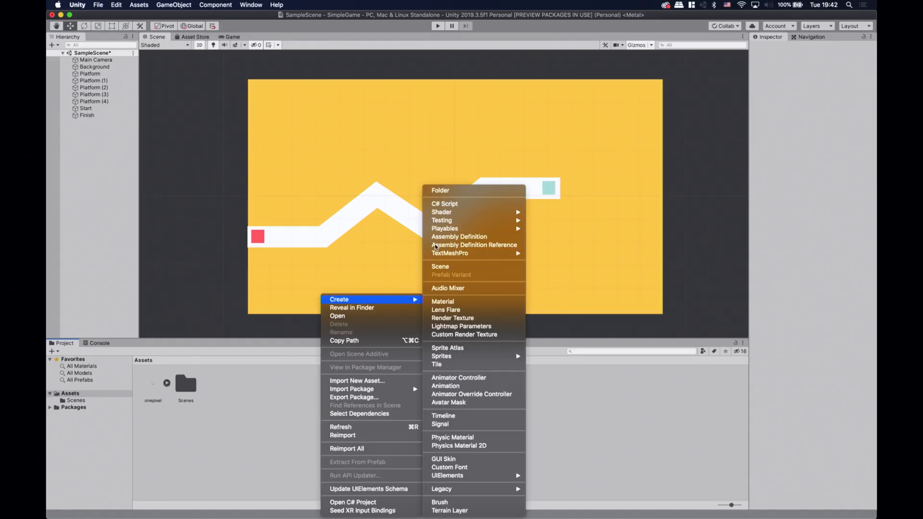
Step: Create the C# script MyScript in Assets and attach it to Background
left_click(445, 204)
type("MyScript")
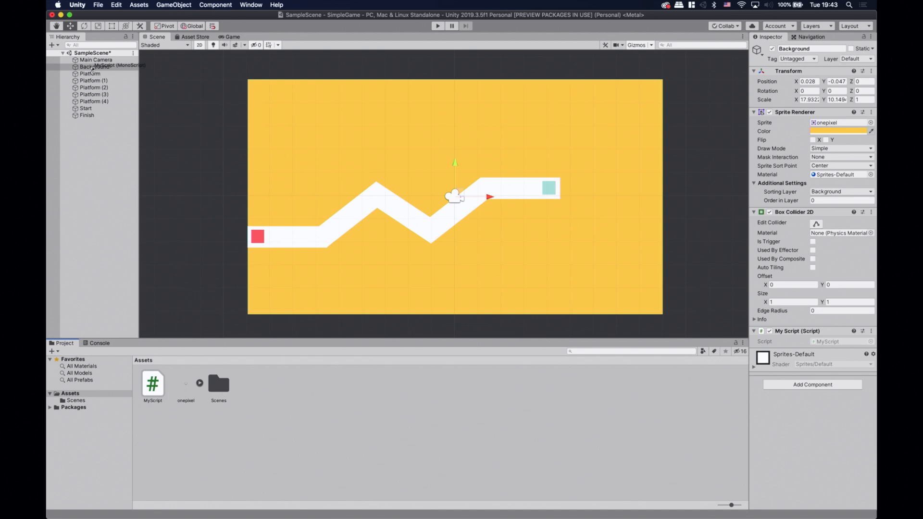
left_click(153, 383)
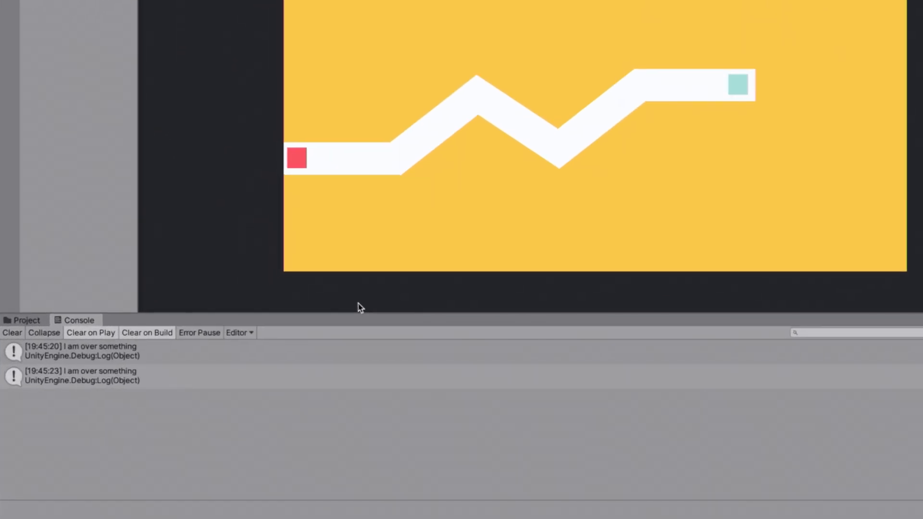
mouse_move(364, 275)
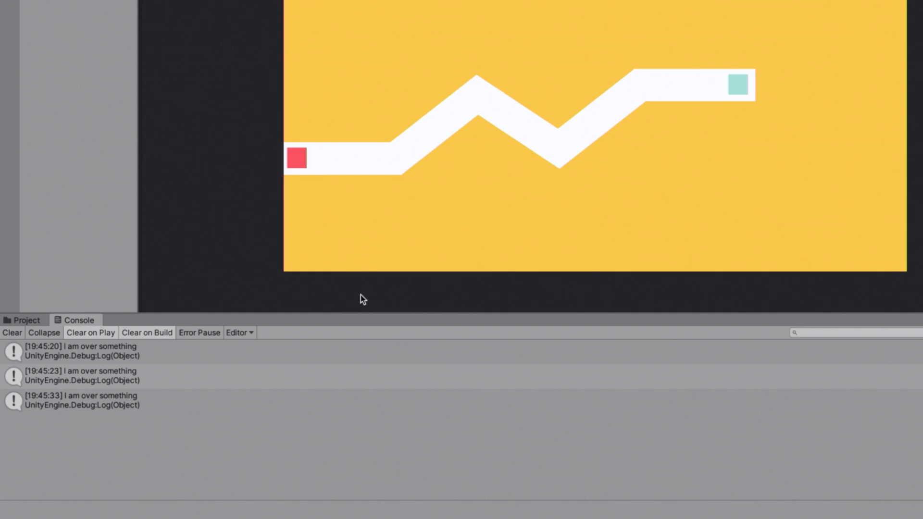
mouse_move(363, 287)
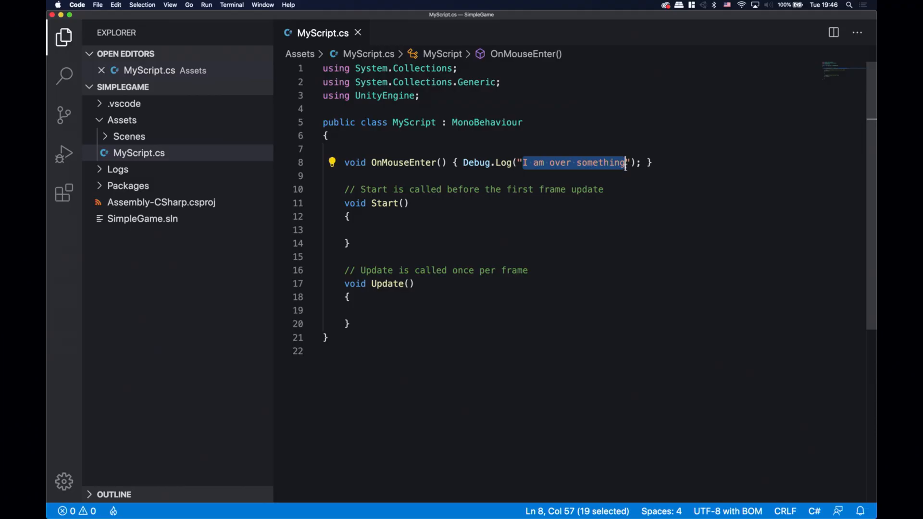
Step: Replace the Debug.Log string in OnMouseEnter with 'Game Over!'
type("Game Over!")
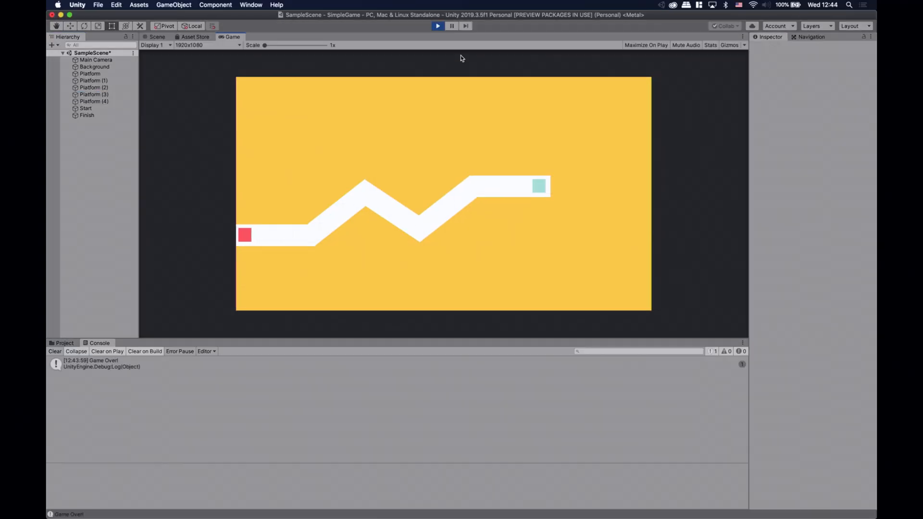
Step: Stop Play mode after the Console logs 'Game Over!' from hovering the background
left_click(156, 37)
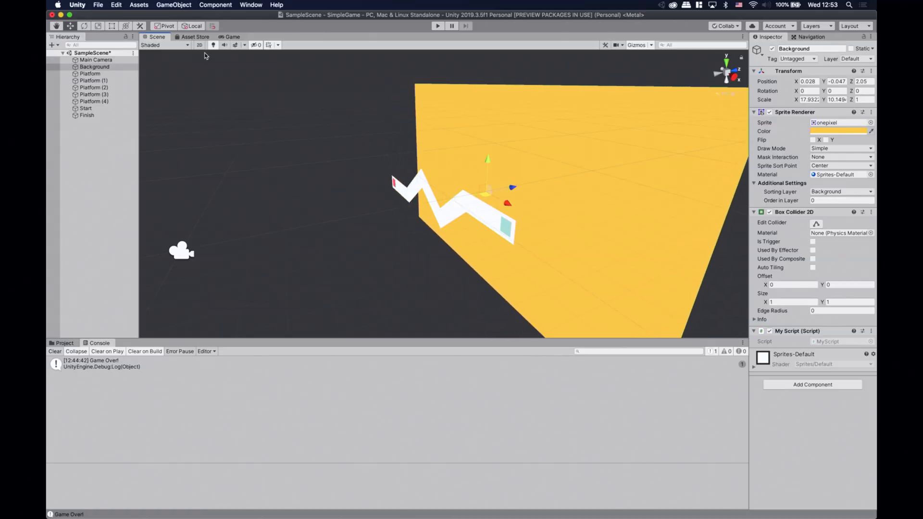